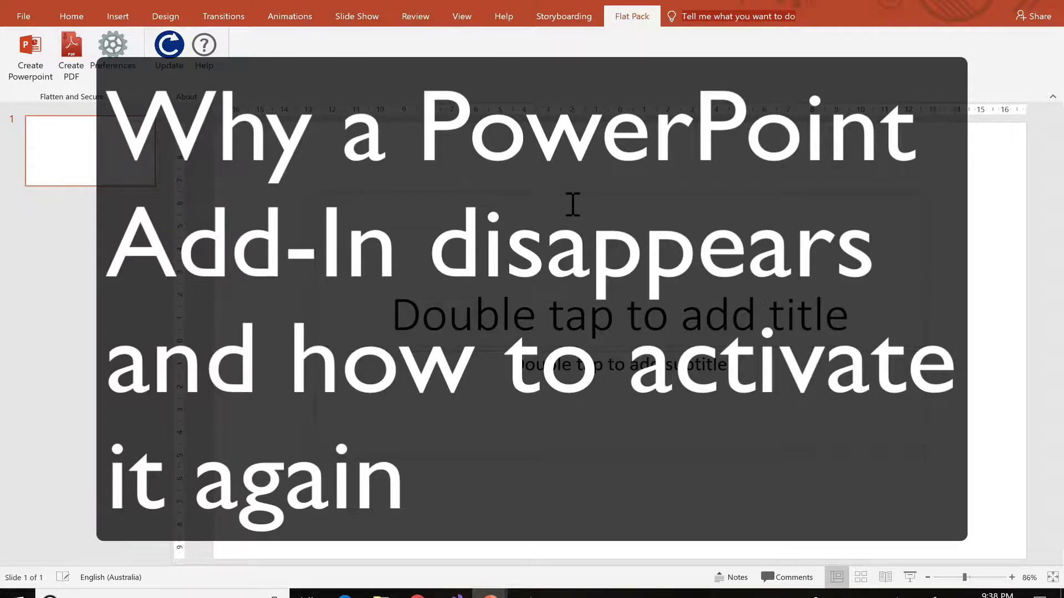
{"action": "mouse_move", "coordinate": [598, 36]}
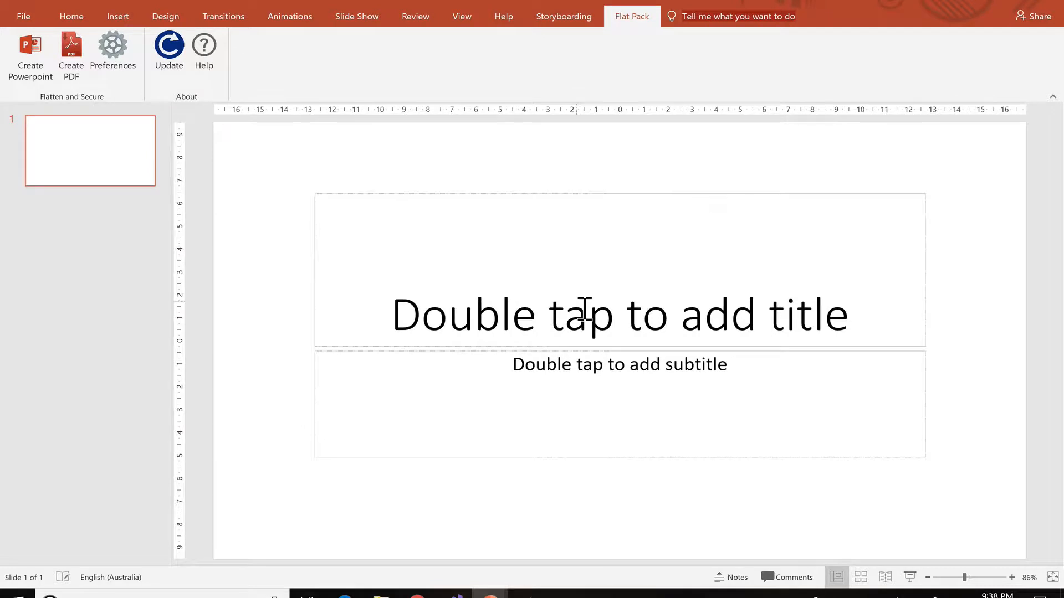
Switch to the Home tab, confirming the Flat Pack tab is gone.
{"action": "left_click", "coordinate": [72, 15]}
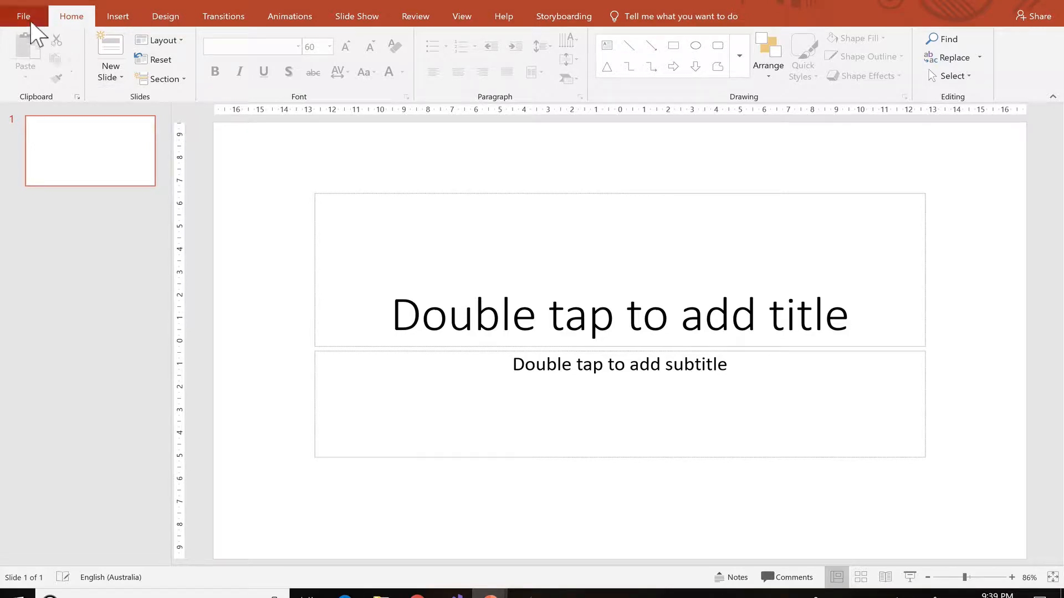
Open PowerPoint Options > Add-ins and select the inactive PPTLabs add-in.
{"action": "left_click", "coordinate": [23, 15]}
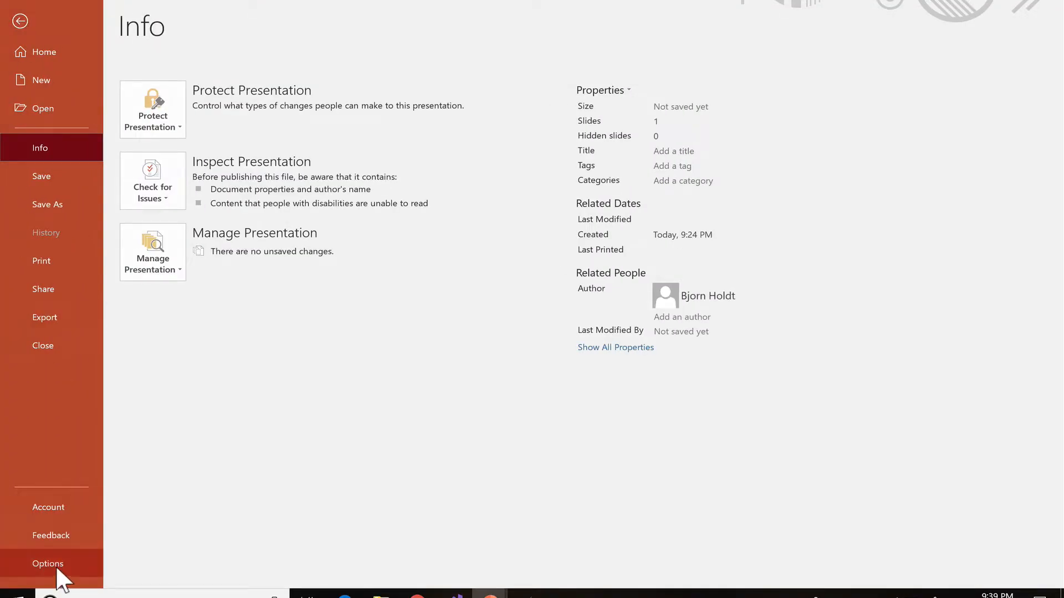
{"action": "left_click", "coordinate": [48, 564]}
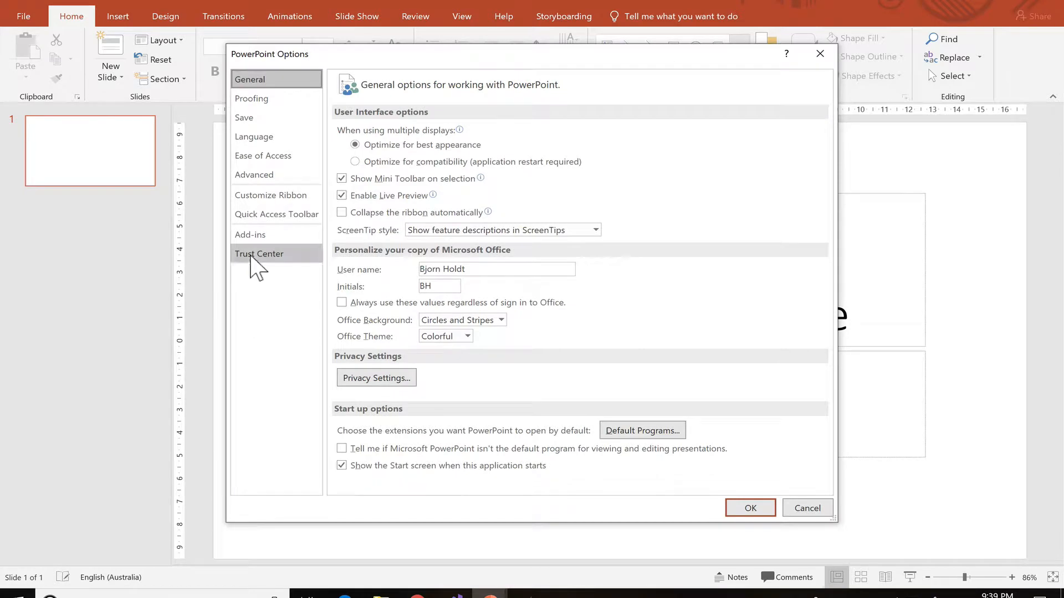
{"action": "left_click", "coordinate": [250, 235]}
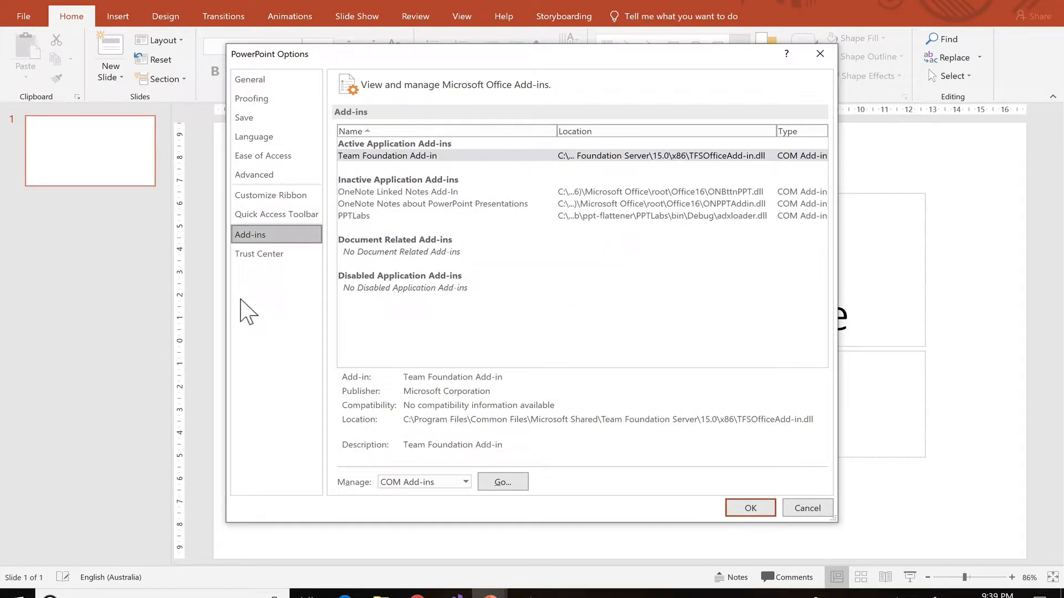
{"action": "mouse_move", "coordinate": [412, 221]}
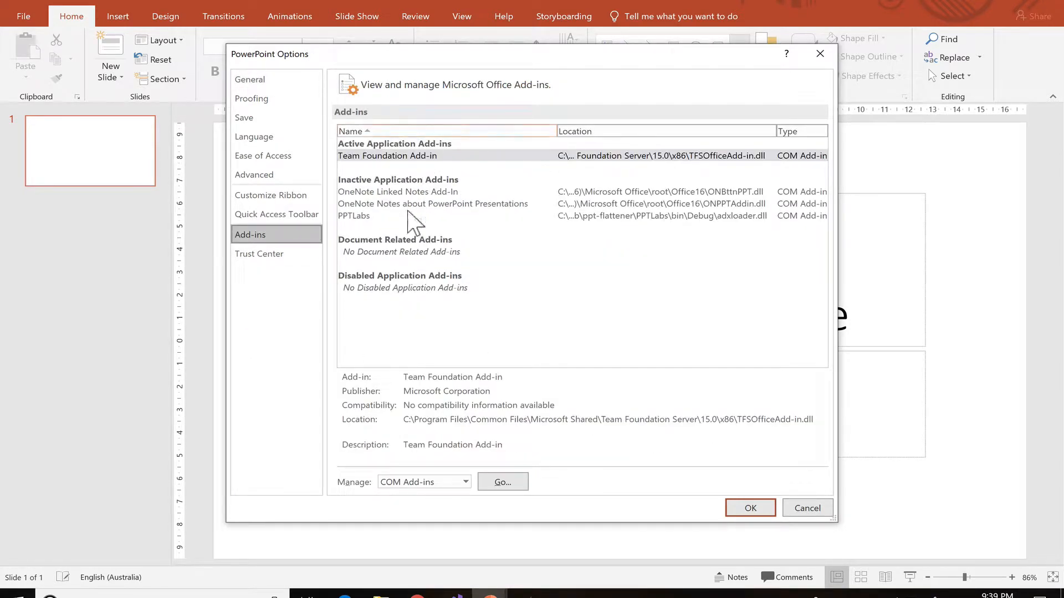
{"action": "mouse_move", "coordinate": [393, 254]}
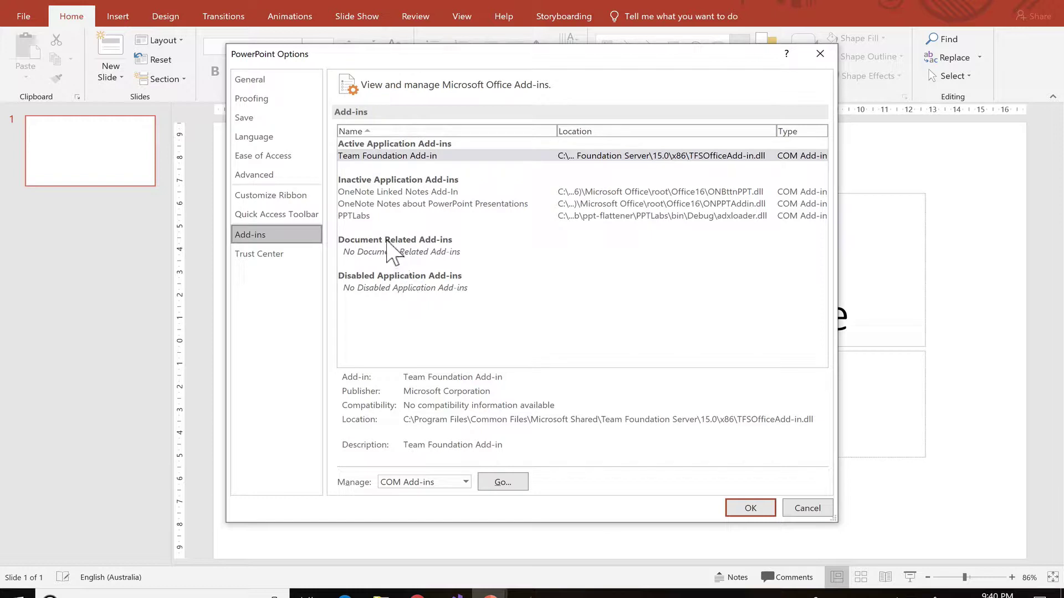
{"action": "left_click", "coordinate": [353, 216]}
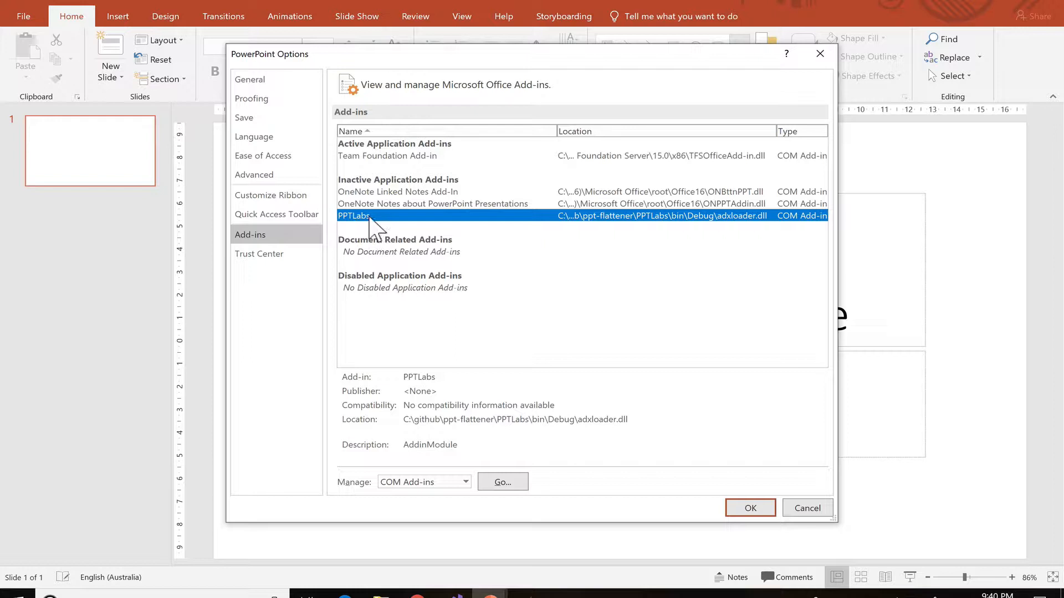
{"action": "mouse_move", "coordinate": [372, 193]}
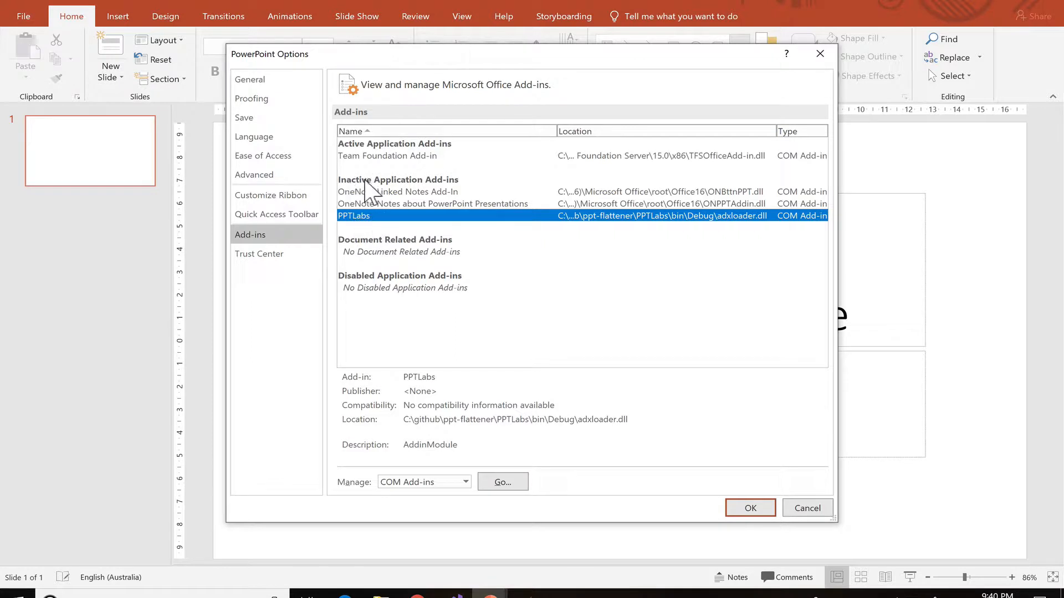
{"action": "mouse_move", "coordinate": [458, 388]}
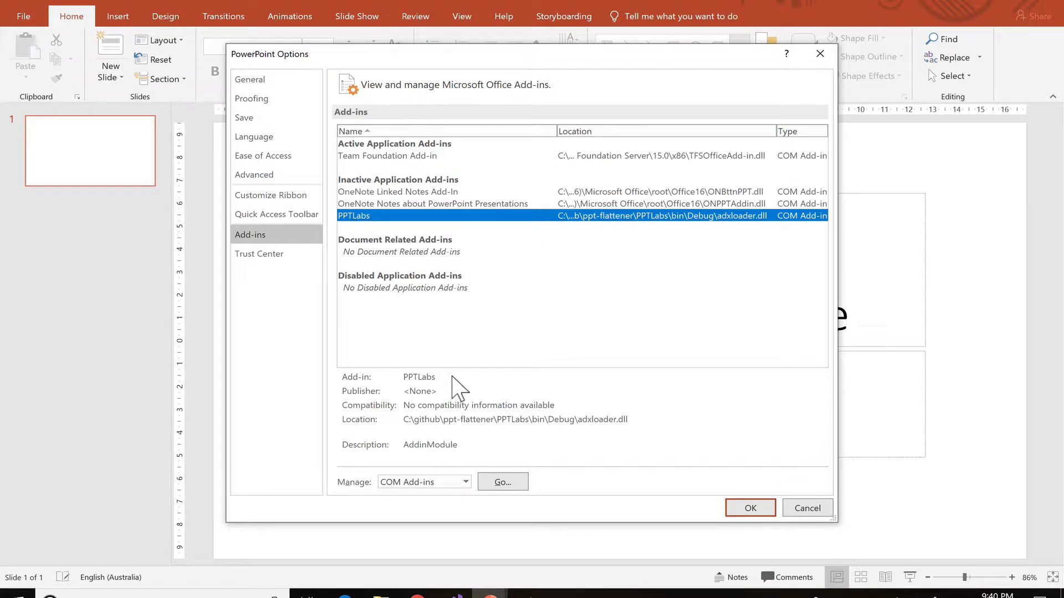
{"action": "mouse_move", "coordinate": [467, 506]}
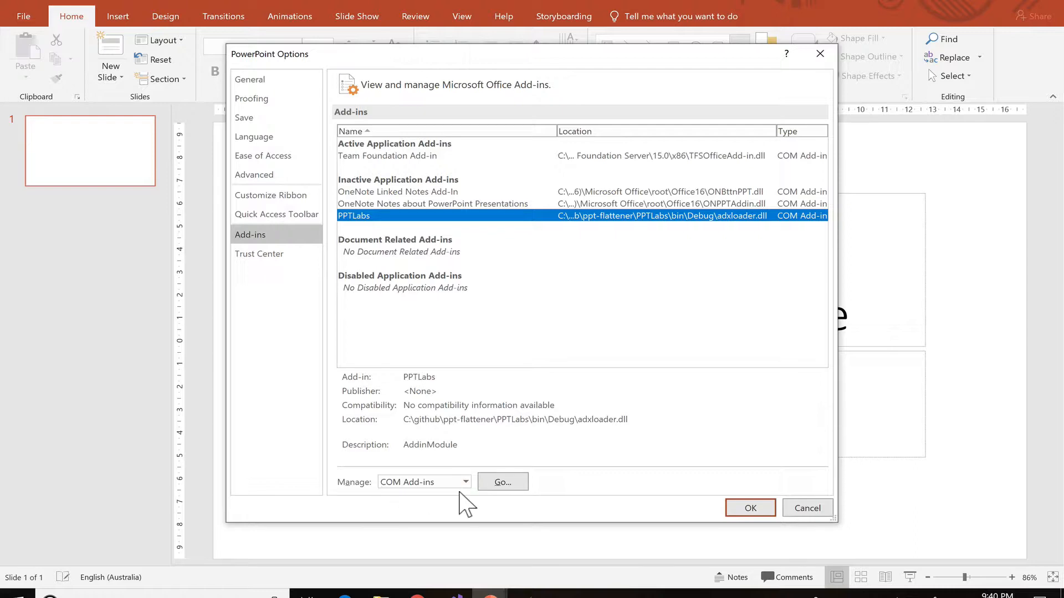
Tick PPTLabs in the COM Add-ins dialog and confirm with OK.
{"action": "left_click", "coordinate": [501, 482]}
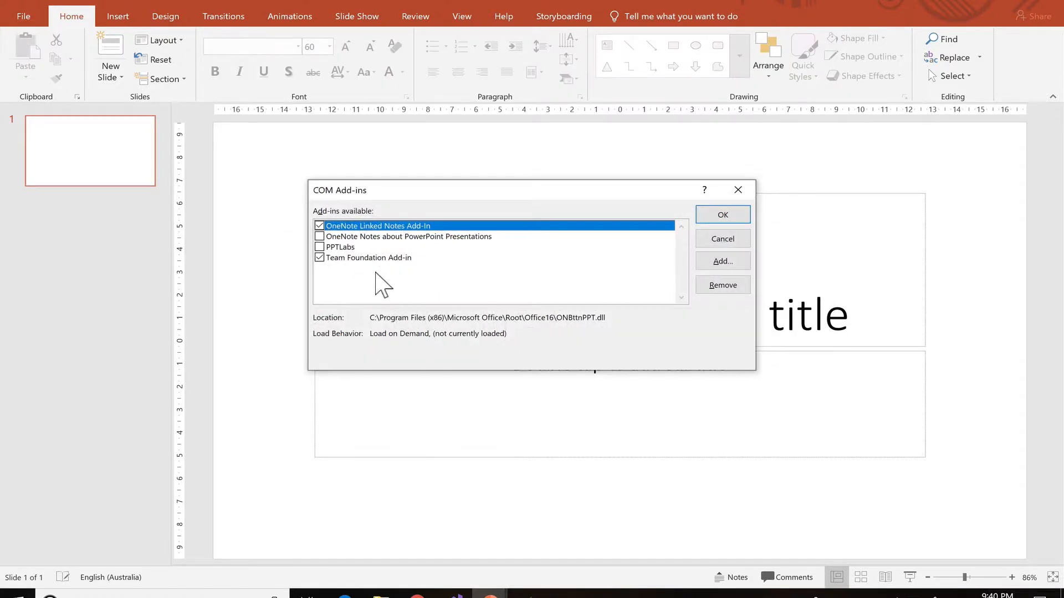
{"action": "mouse_move", "coordinate": [335, 261]}
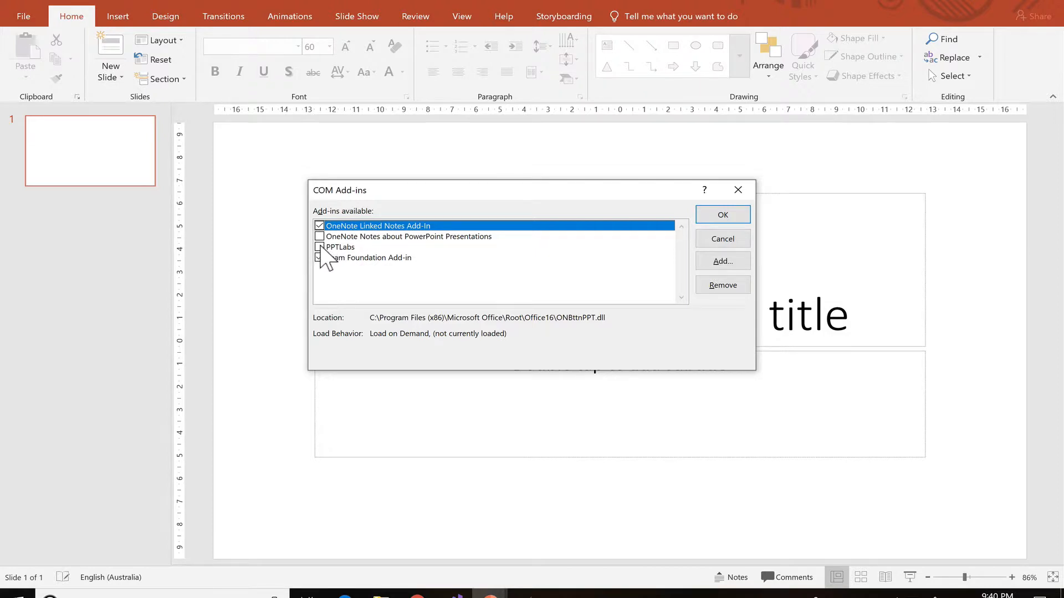
{"action": "left_click", "coordinate": [320, 247]}
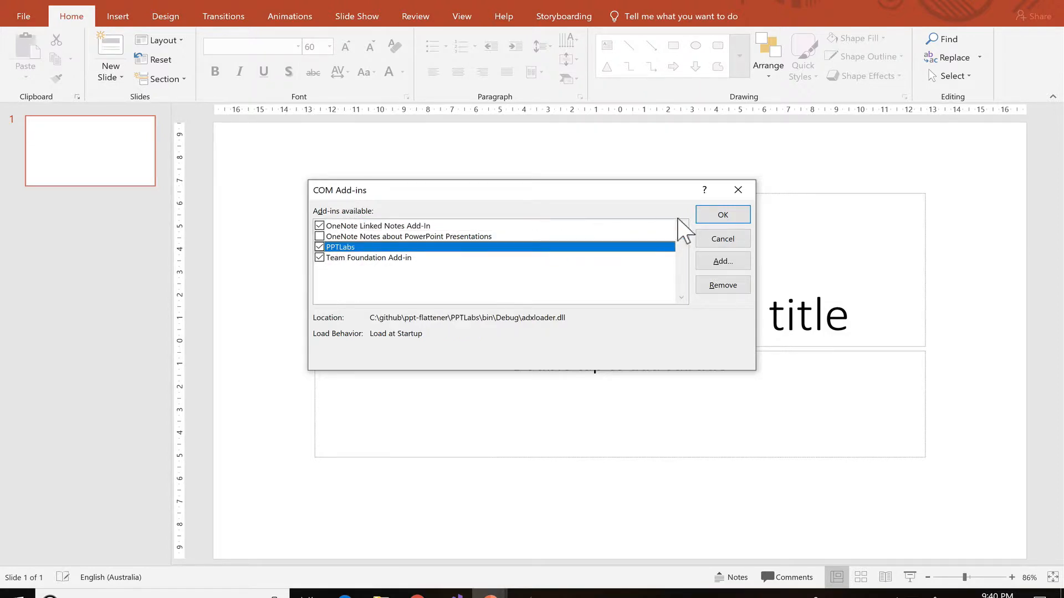
{"action": "left_click", "coordinate": [722, 214]}
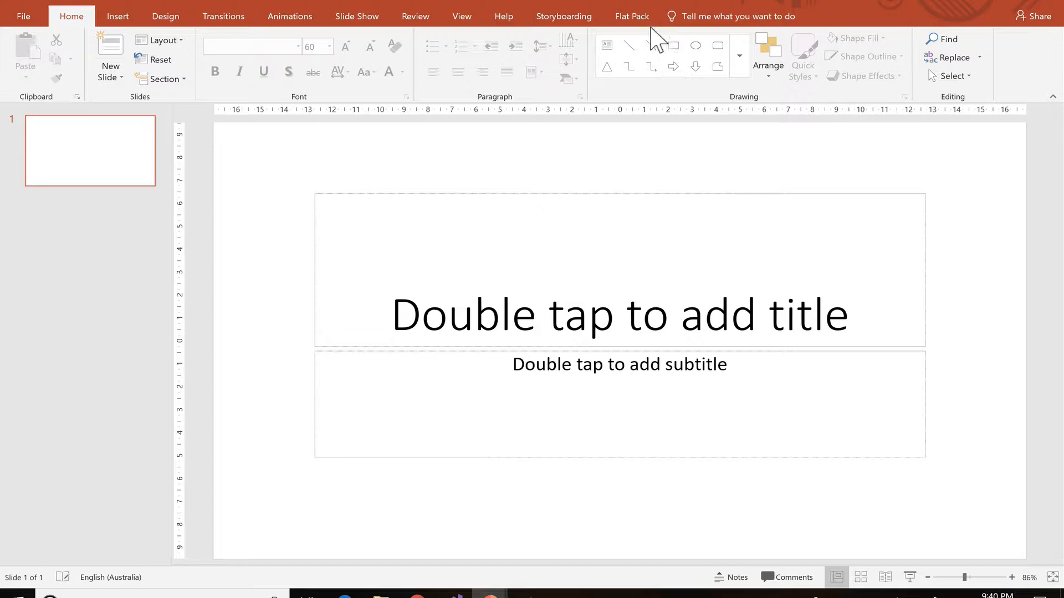
{"action": "mouse_move", "coordinate": [161, 78]}
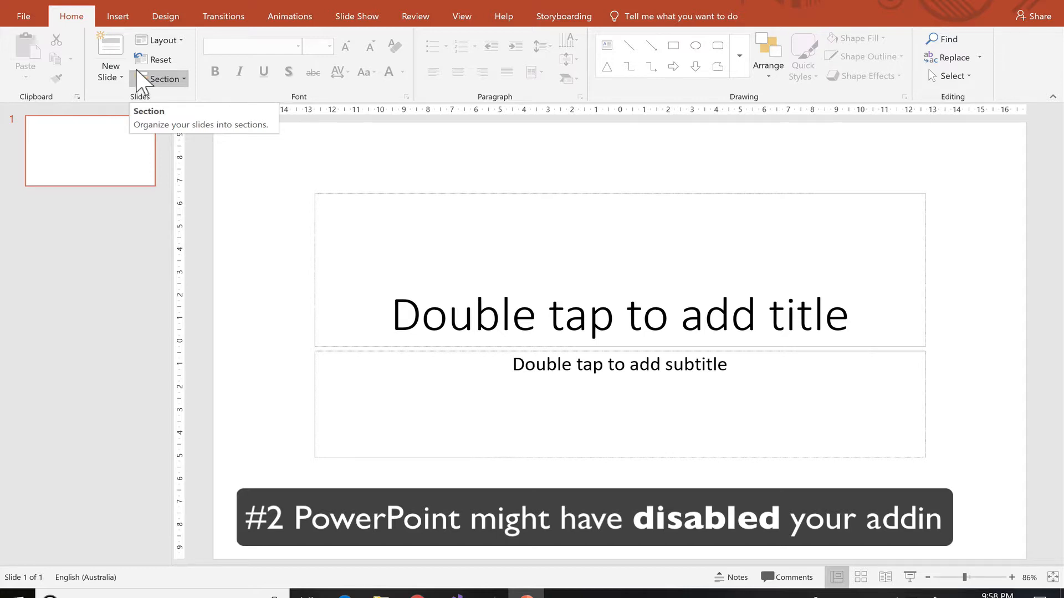
{"action": "mouse_move", "coordinate": [256, 208]}
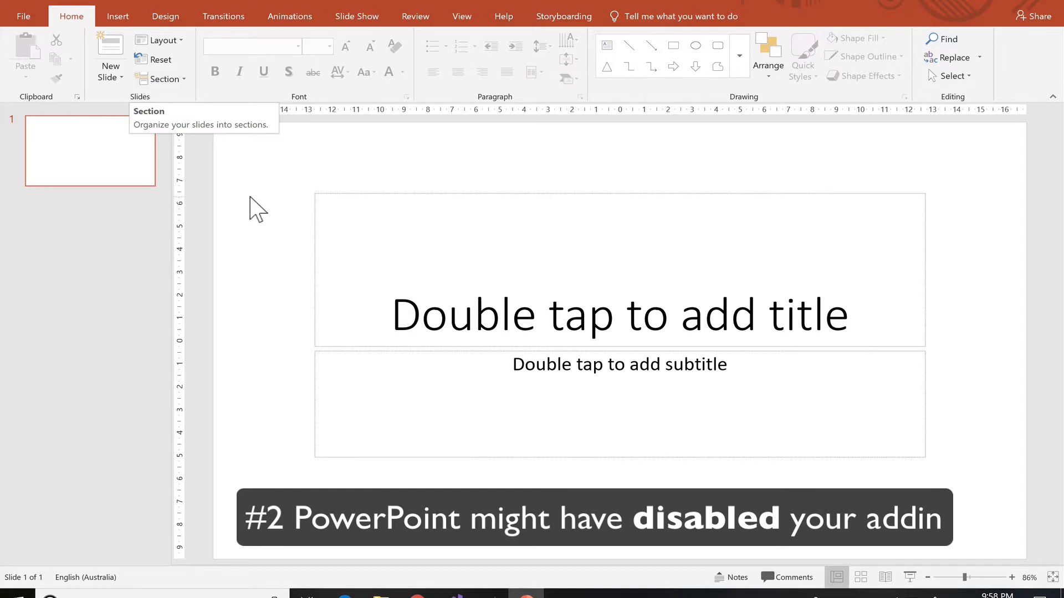
Open the File Info page after noticing Flat Pack is missing again.
{"action": "left_click", "coordinate": [23, 16]}
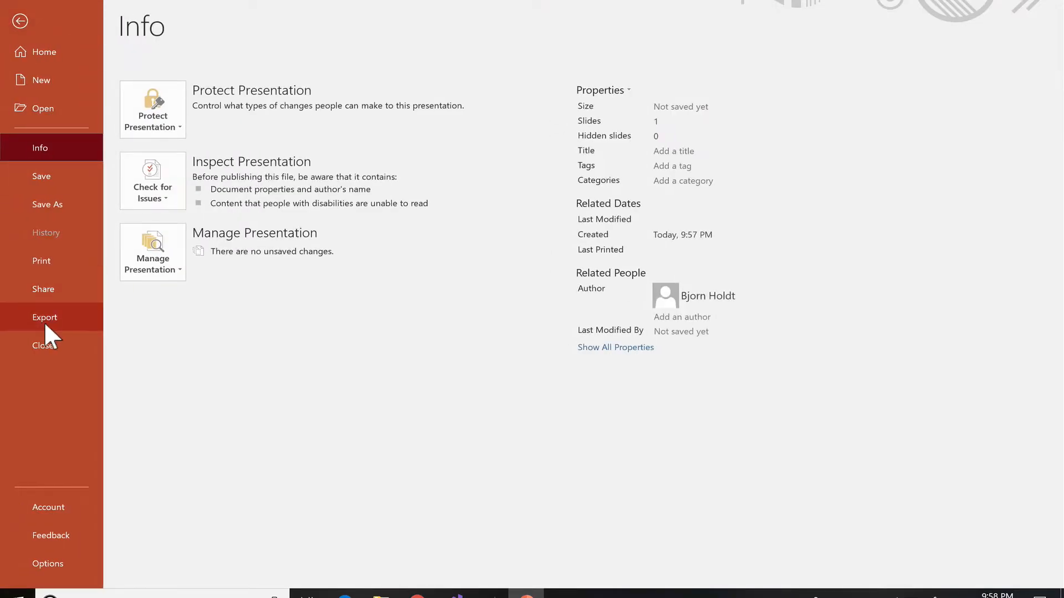
In Options > Add-ins, select disabled PPTLabs and set Manage to Disabled Items.
{"action": "left_click", "coordinate": [48, 563]}
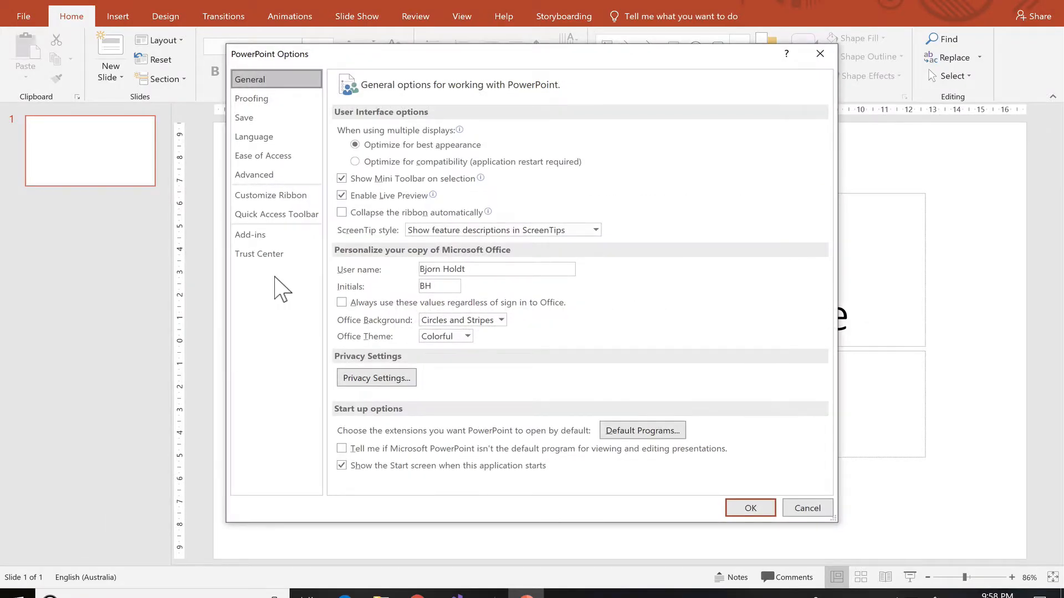
{"action": "left_click", "coordinate": [250, 234]}
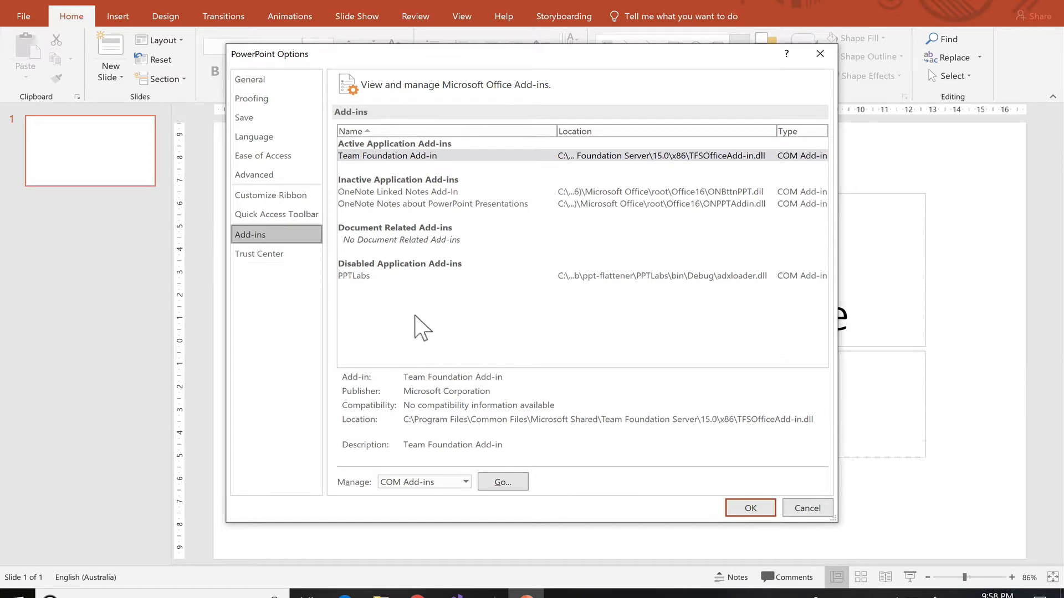
{"action": "mouse_move", "coordinate": [366, 281]}
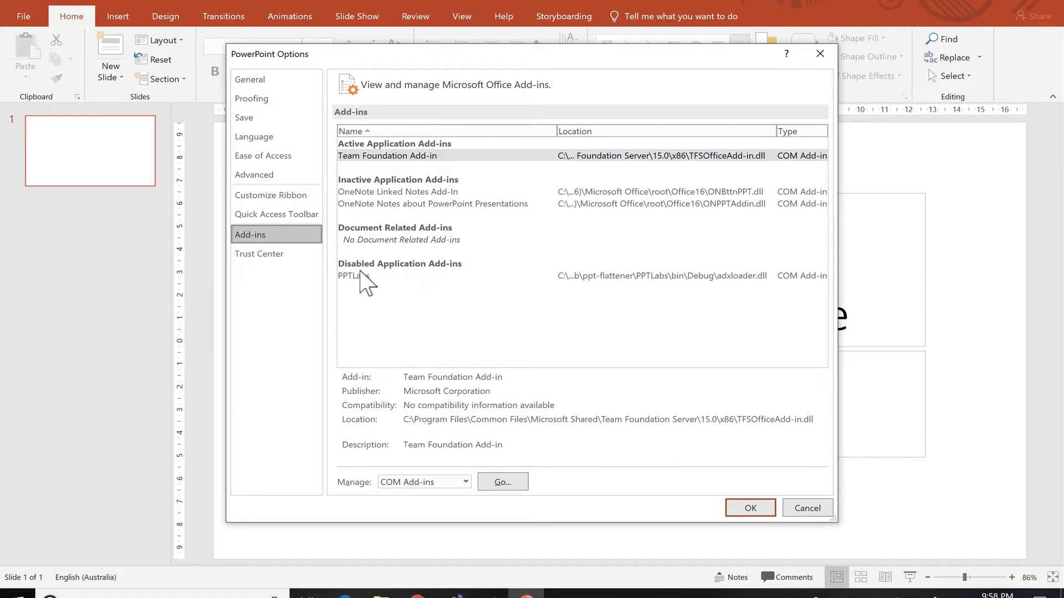
{"action": "left_click", "coordinate": [354, 275]}
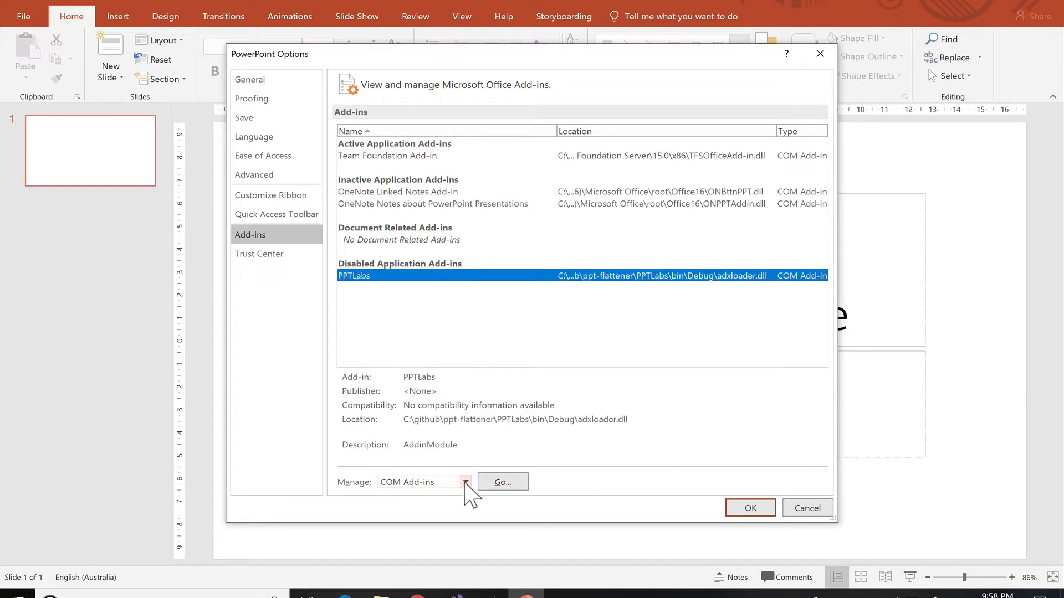
{"action": "left_click", "coordinate": [465, 481]}
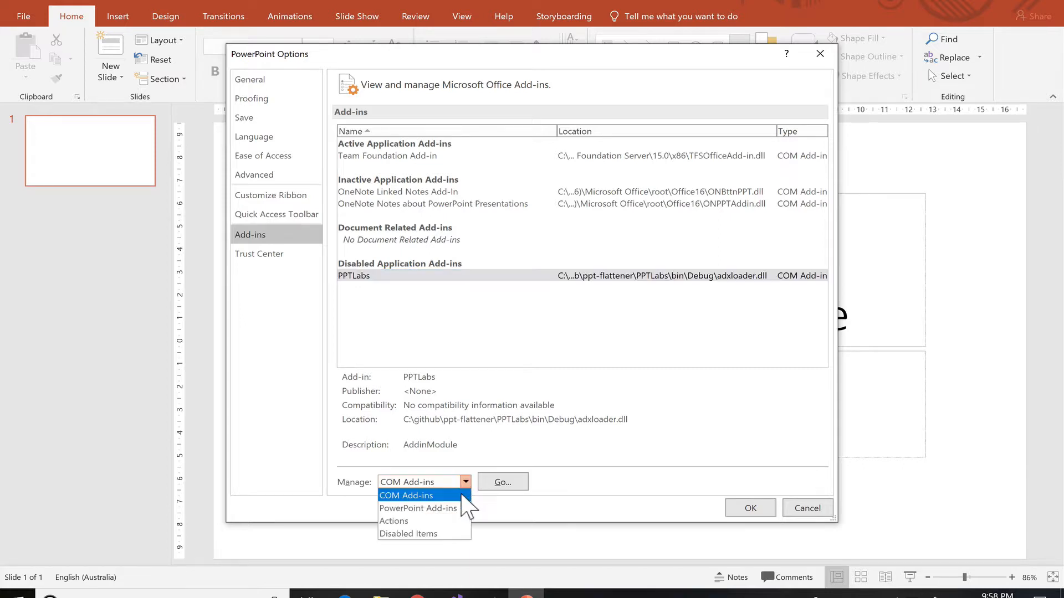
{"action": "left_click", "coordinate": [408, 533]}
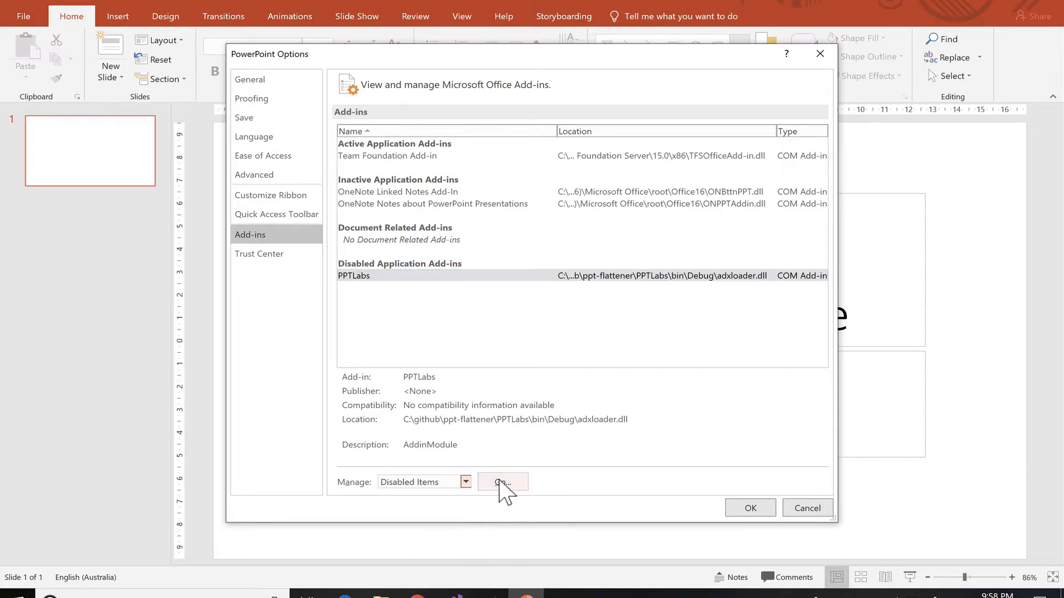
Enable pptlabs (flatpack.dll) in Disabled Items, then close the dialog and Options.
{"action": "left_click", "coordinate": [502, 482]}
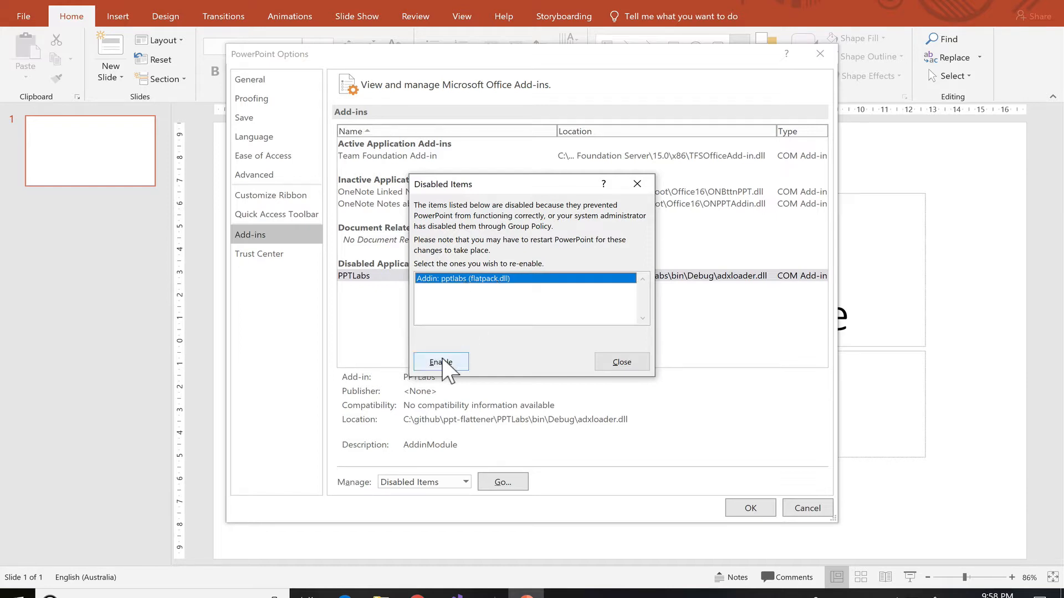
{"action": "left_click", "coordinate": [440, 362]}
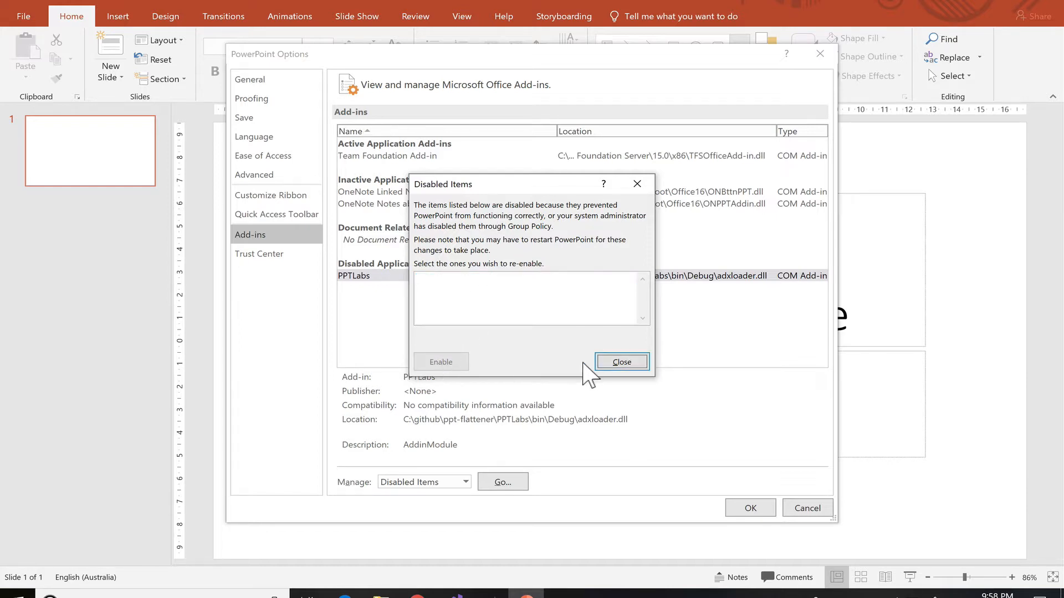
{"action": "left_click", "coordinate": [620, 362]}
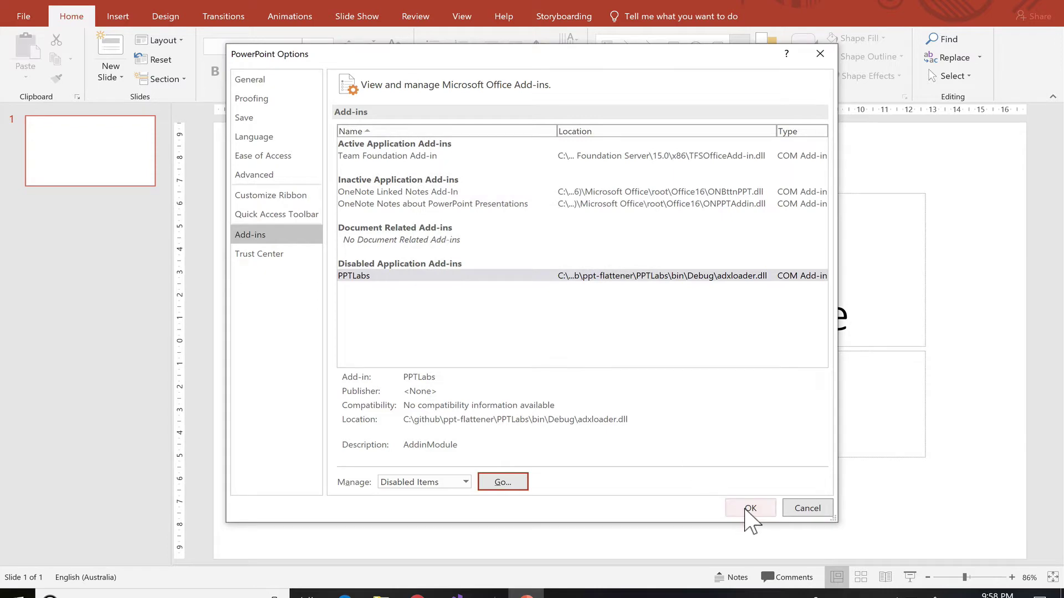
{"action": "left_click", "coordinate": [750, 508]}
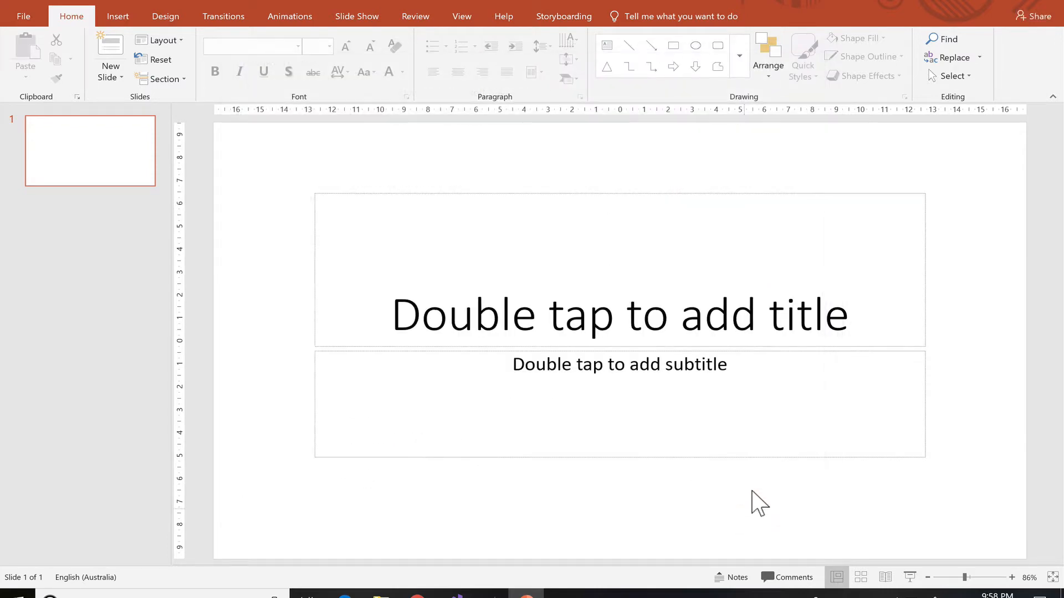
{"action": "mouse_move", "coordinate": [1048, 15]}
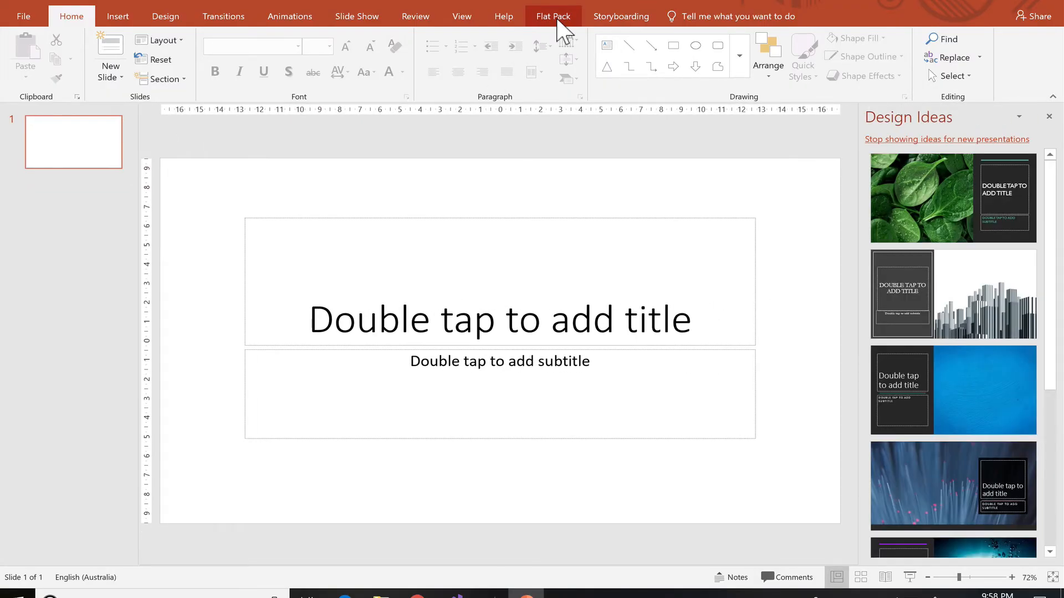
Show the Flat Pack tab with Create PowerPoint, Create PDF, Preferences, Update and Help.
{"action": "left_click", "coordinate": [553, 15]}
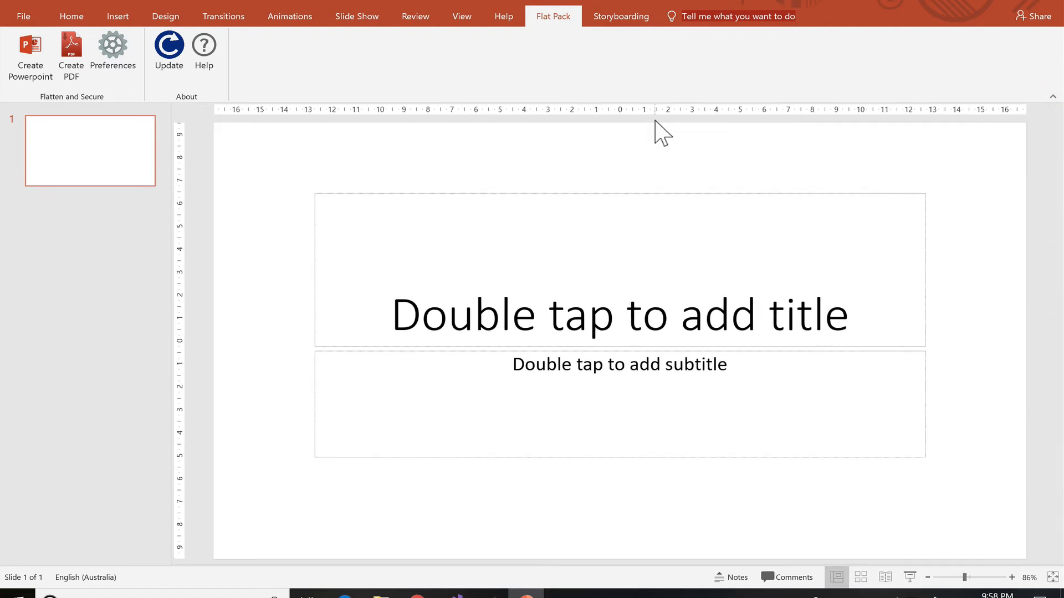
{"action": "mouse_move", "coordinate": [307, 327]}
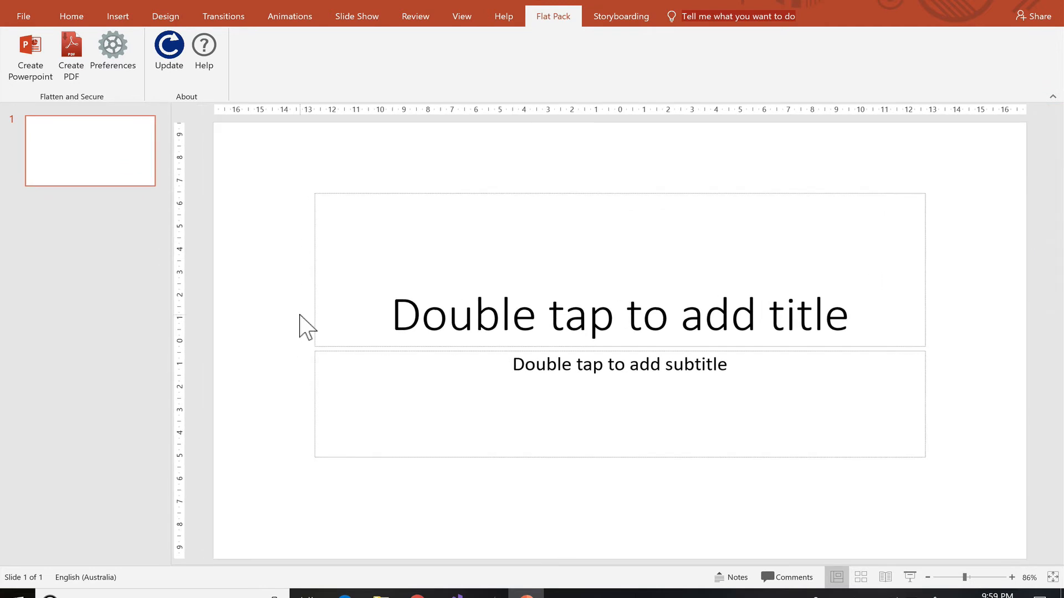